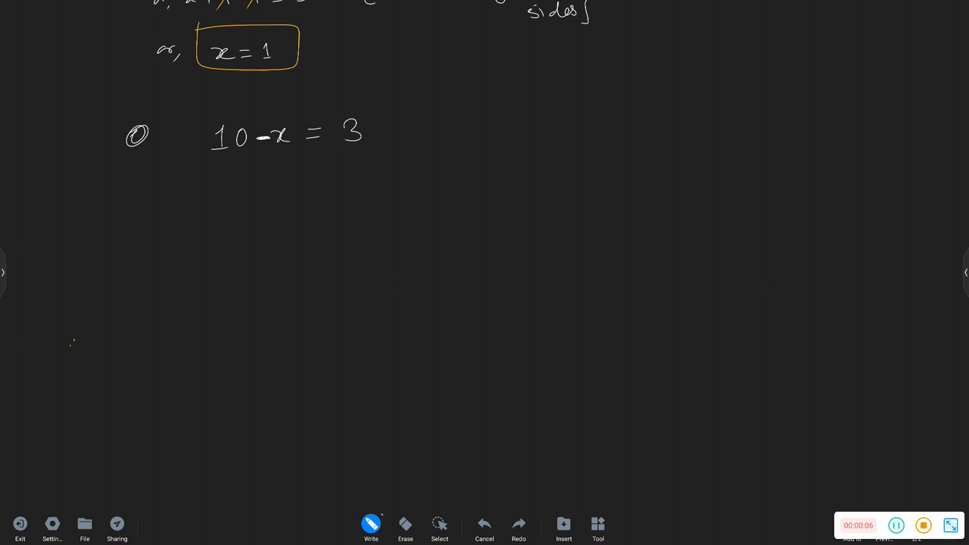
Sketch the circled side note rewriting 10 − x as −x + 10 beside the equation.
drag(700, 216, 723, 201)
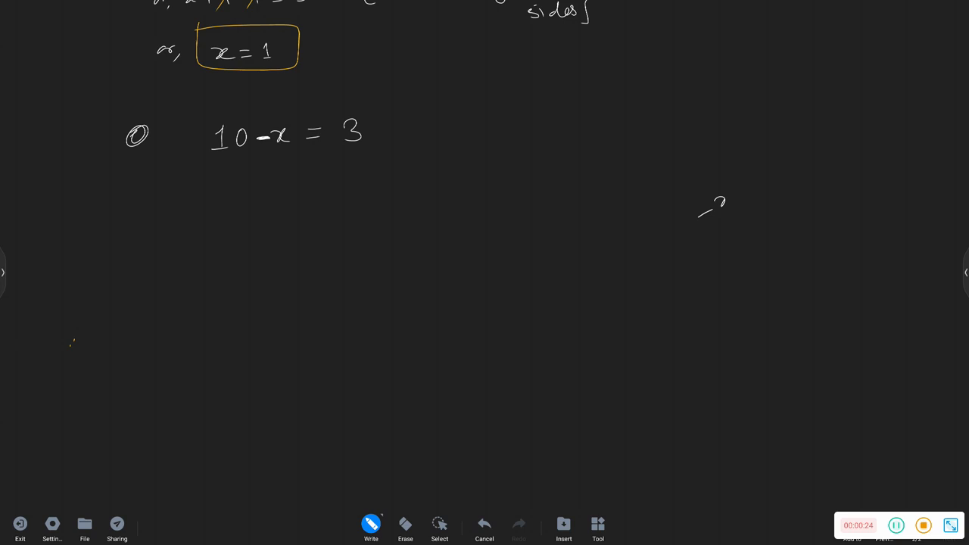
drag(681, 205, 783, 204)
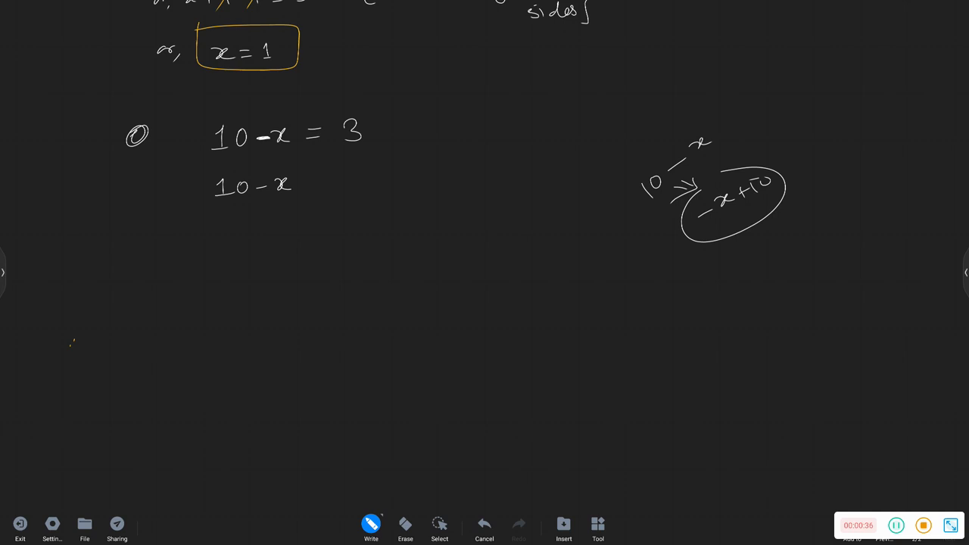
Write −10 = 3 − 10 and the bracketed note 'subtracting 10 on both sides'.
text(-10=3-10)
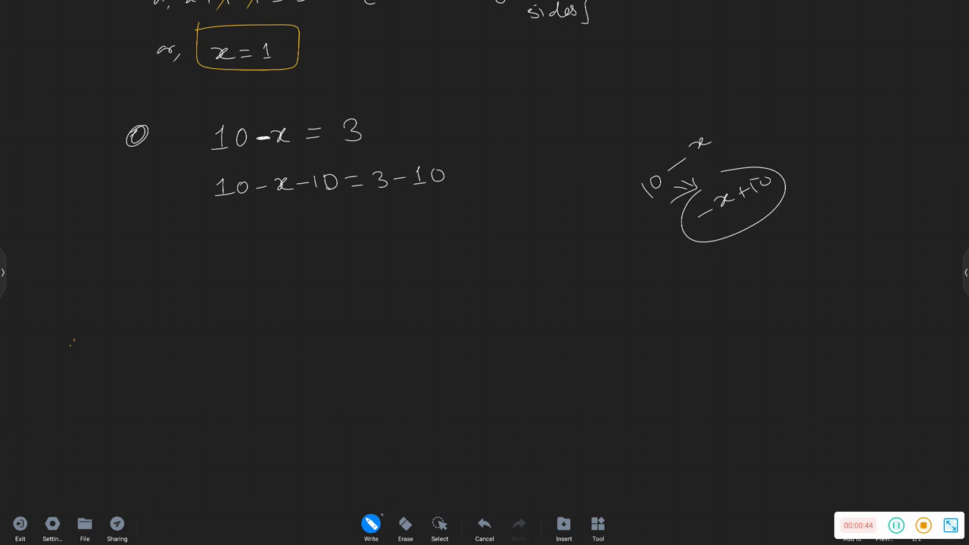
drag(469, 148, 469, 201)
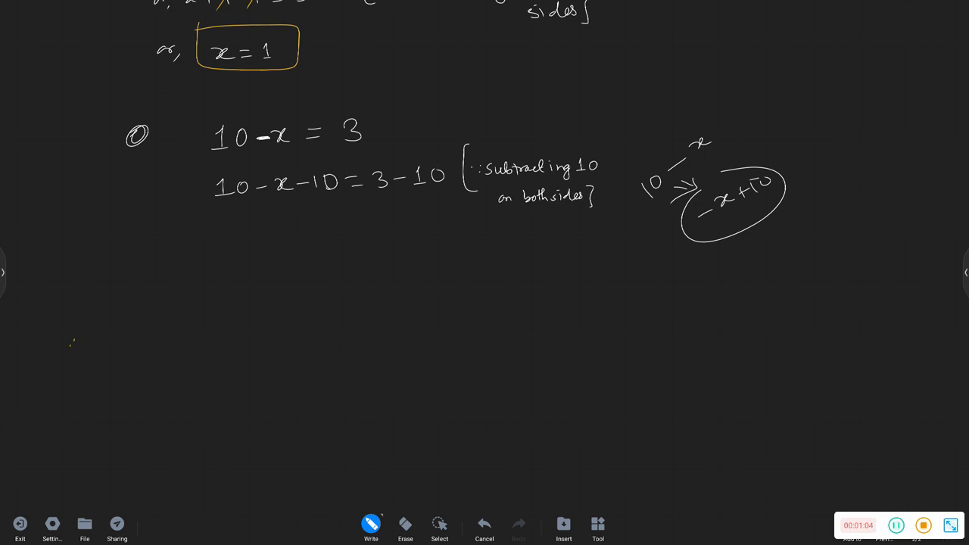
Cross out the 10s, write −1x = −7, and divide both sides by −1.
drag(212, 202, 261, 165)
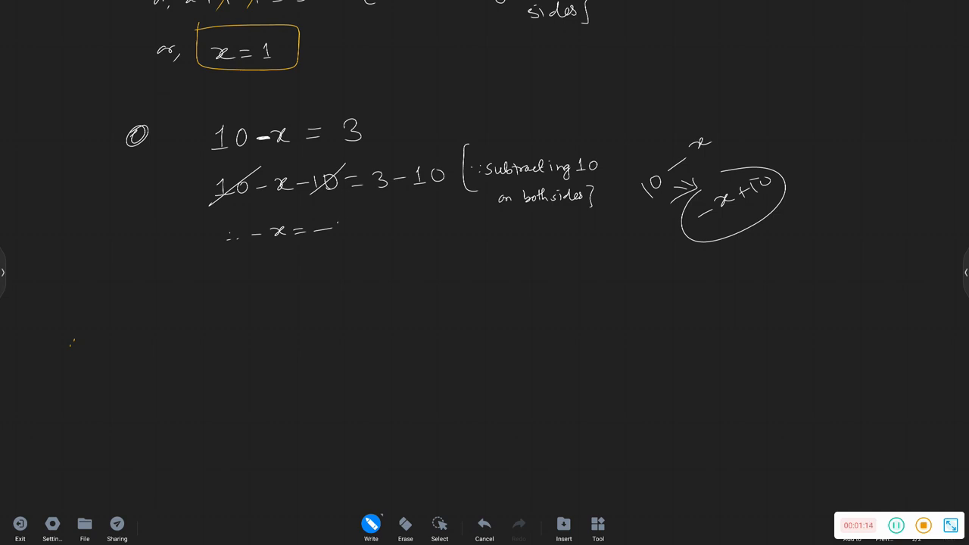
drag(340, 220, 349, 238)
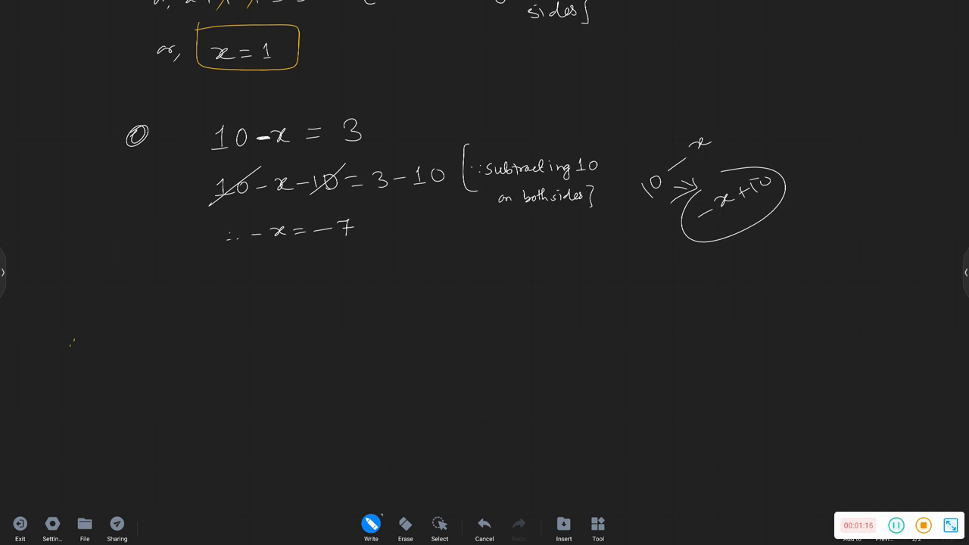
text(1)
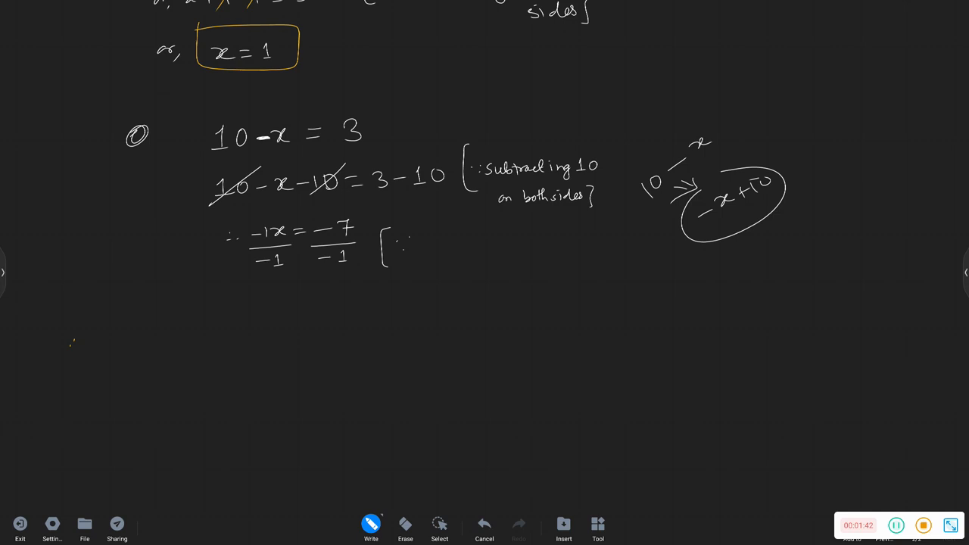
Handwrite 'Dividing (−1) on both side' in brackets, then start the line x =.
text(Div)
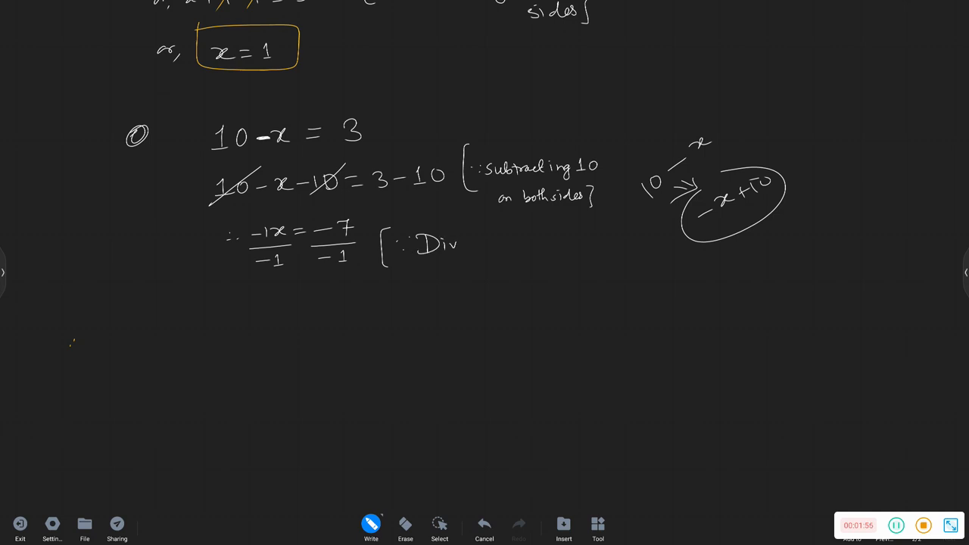
text(iding(-1) on)
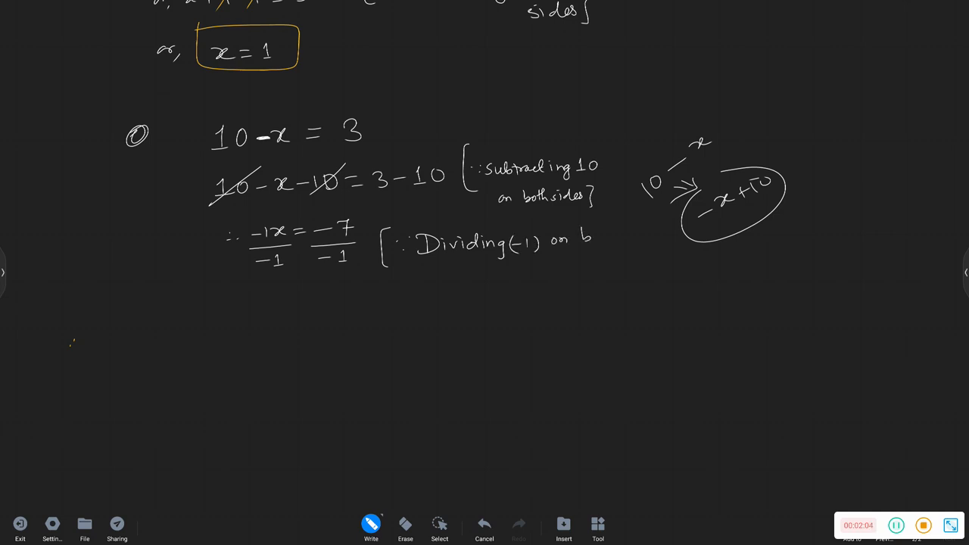
text(both side])
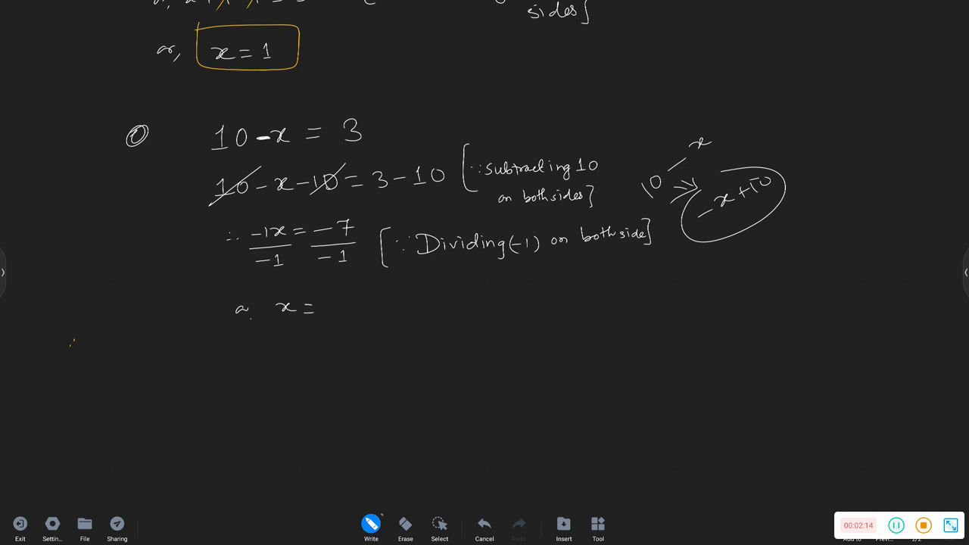
Write 7 after x = and draw an orange box around x = 7.
drag(333, 299, 337, 322)
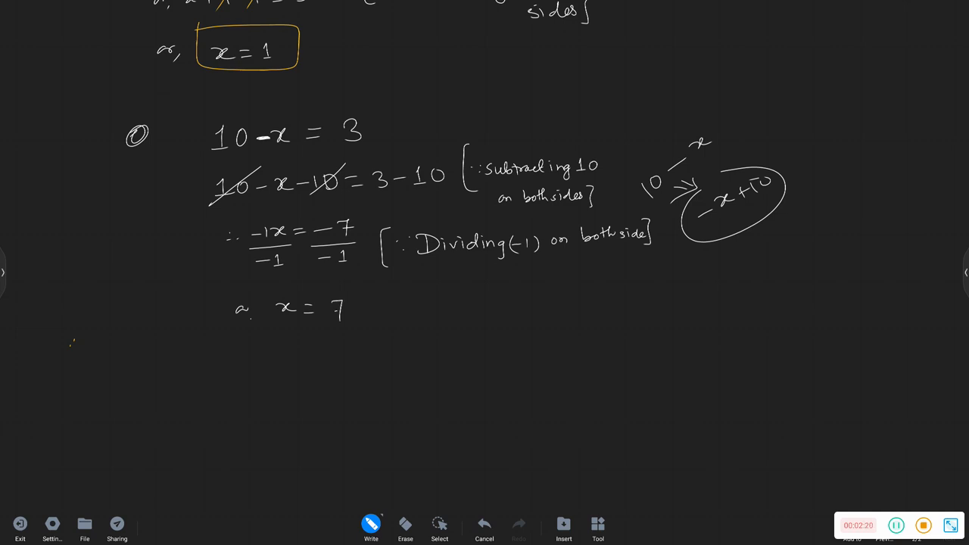
drag(227, 295, 340, 333)
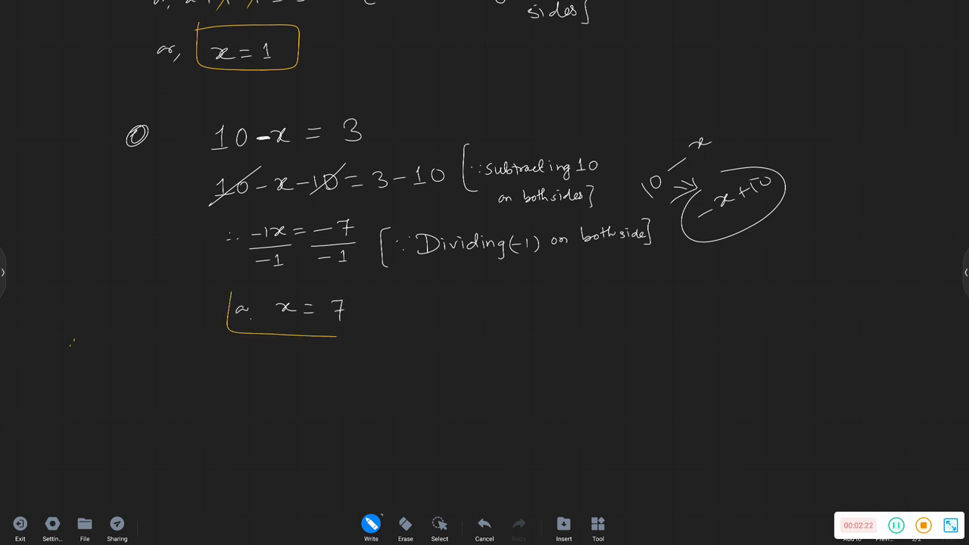
drag(227, 291, 371, 333)
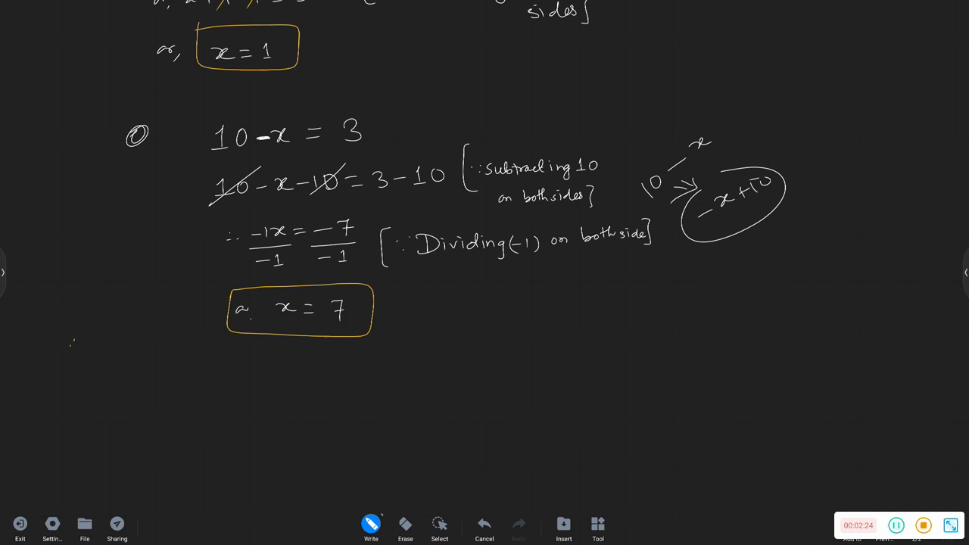